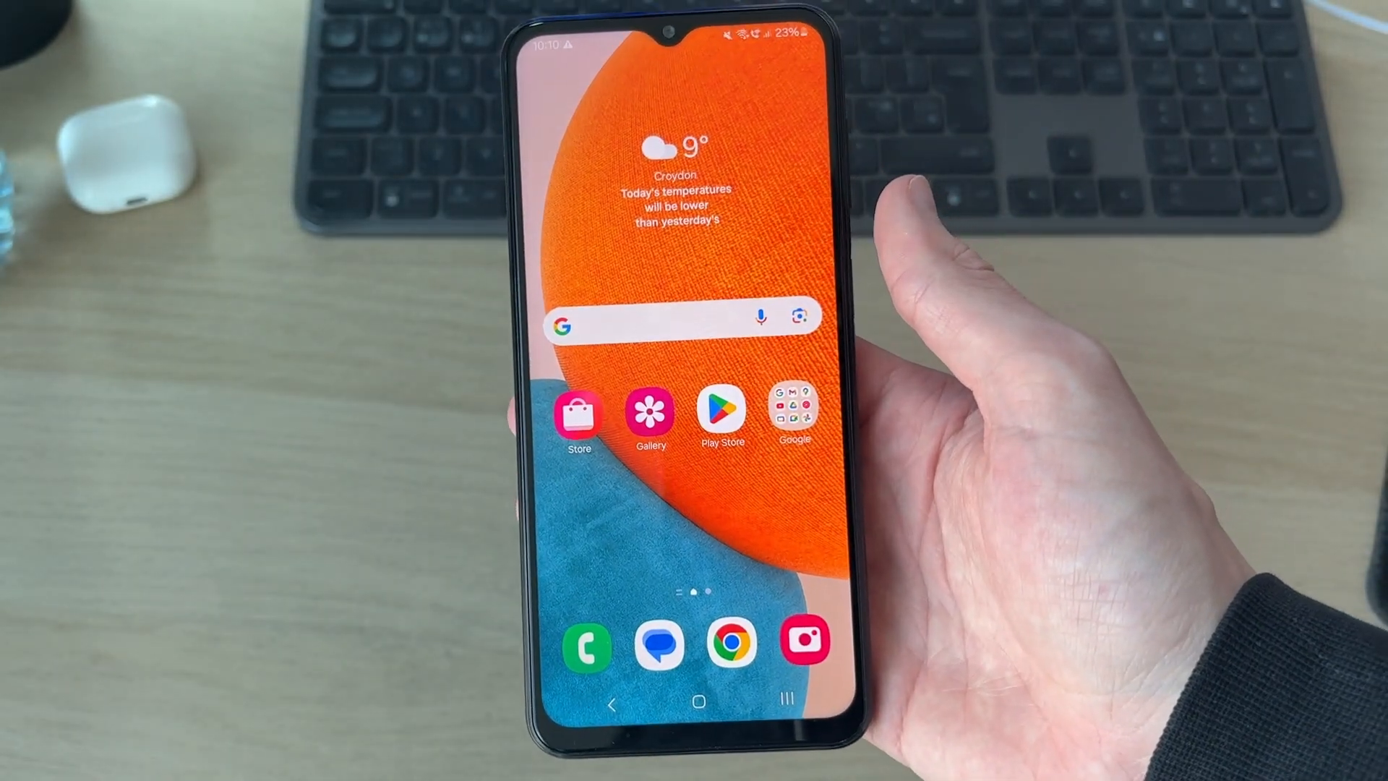
Step: Launch Settings from the app drawer and scroll through its category list
{"action": "scroll", "scroll_direction": "up", "scroll_amount": 3}
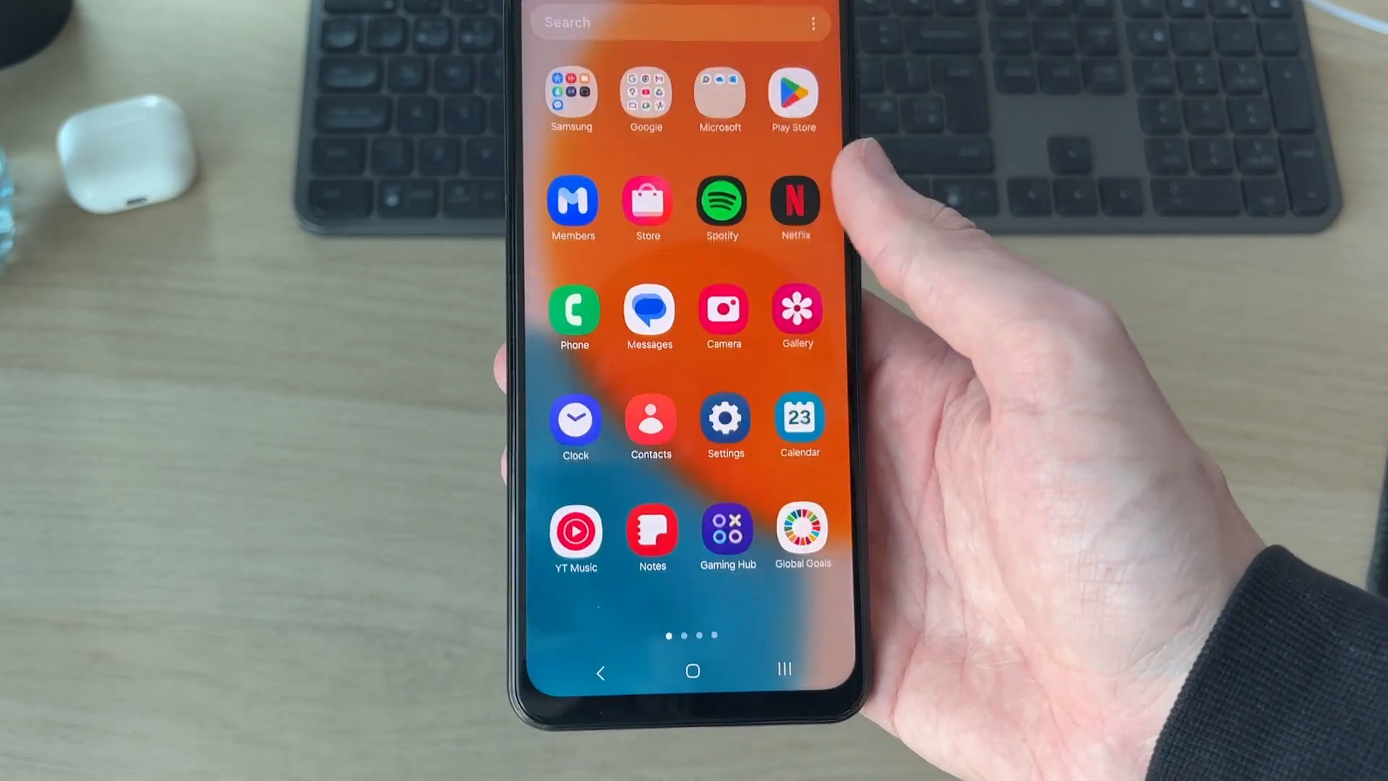
{"action": "left_click", "coordinate": [725, 417]}
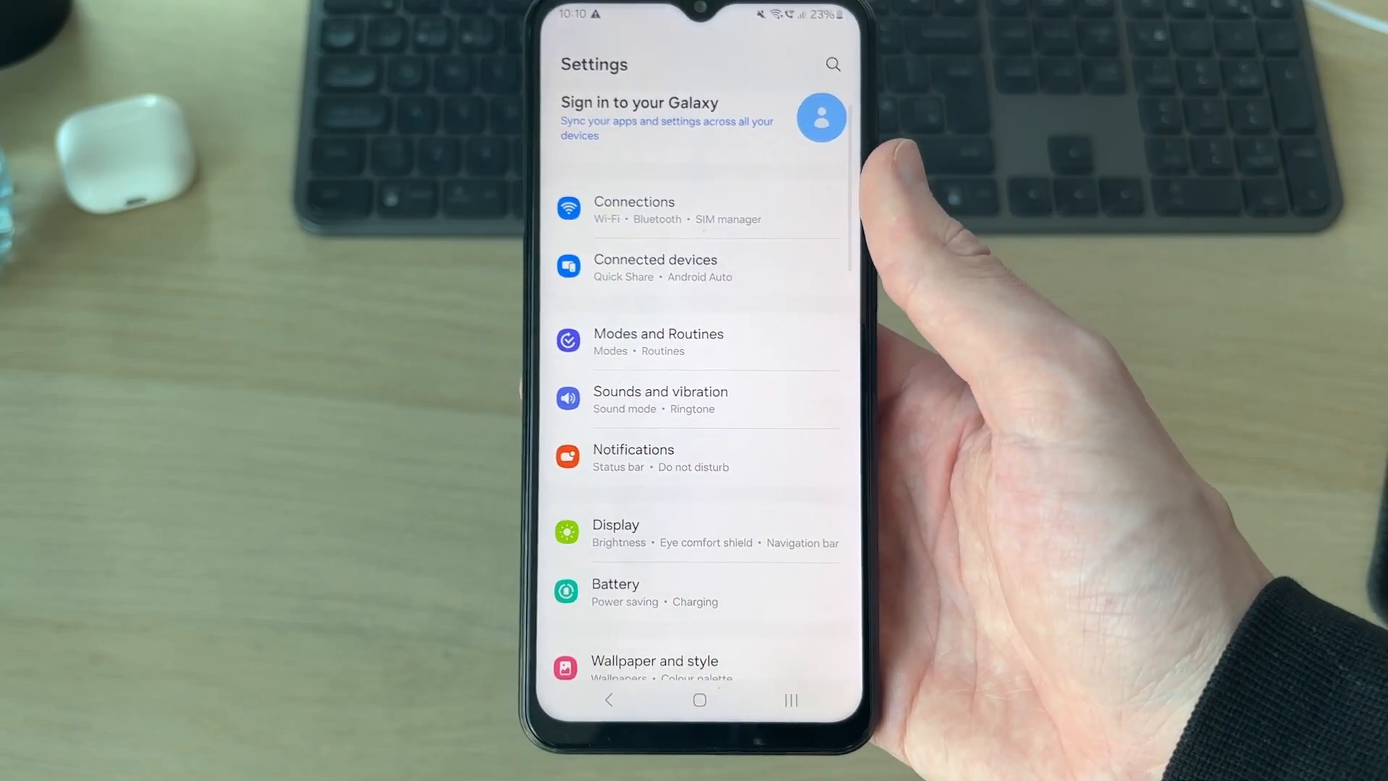
{"action": "scroll", "scroll_direction": "up", "scroll_amount": 3}
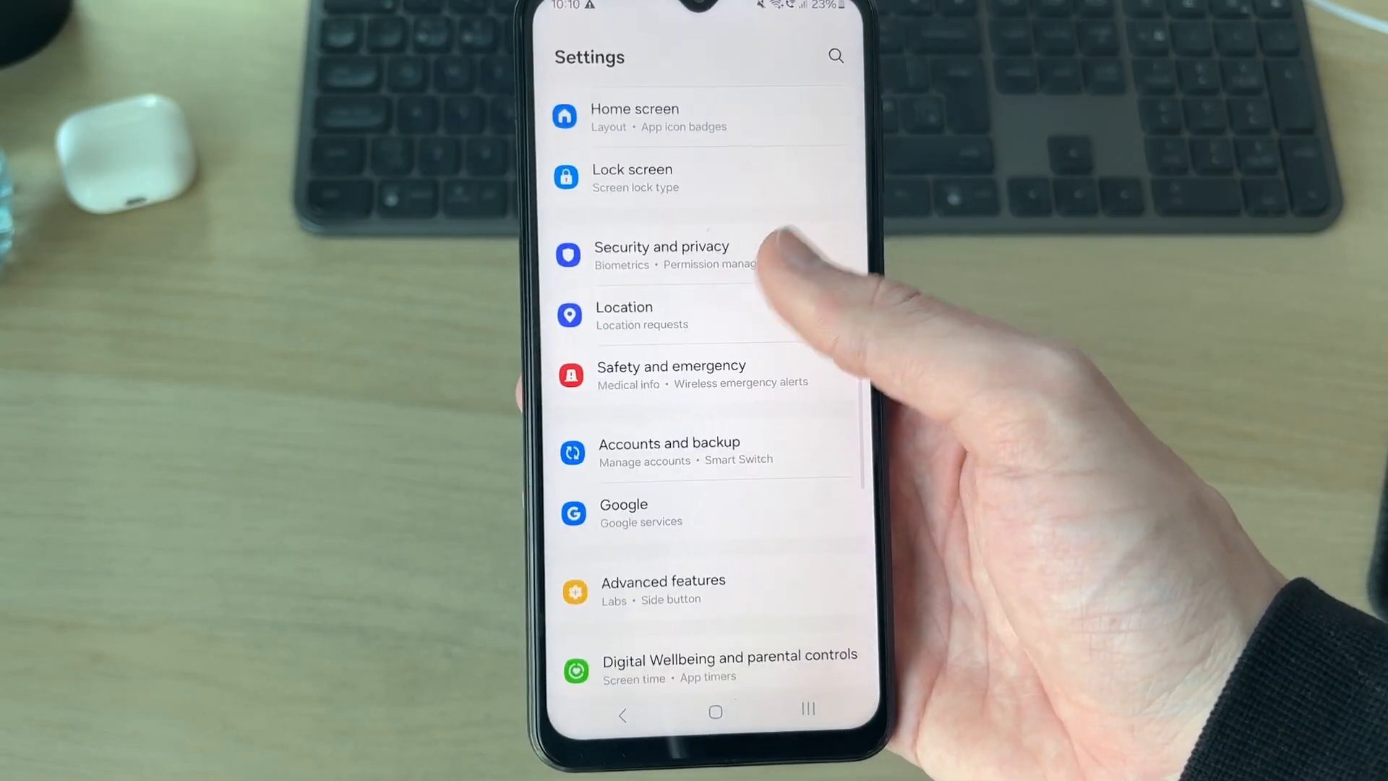
{"action": "scroll", "scroll_direction": "up", "scroll_amount": 3}
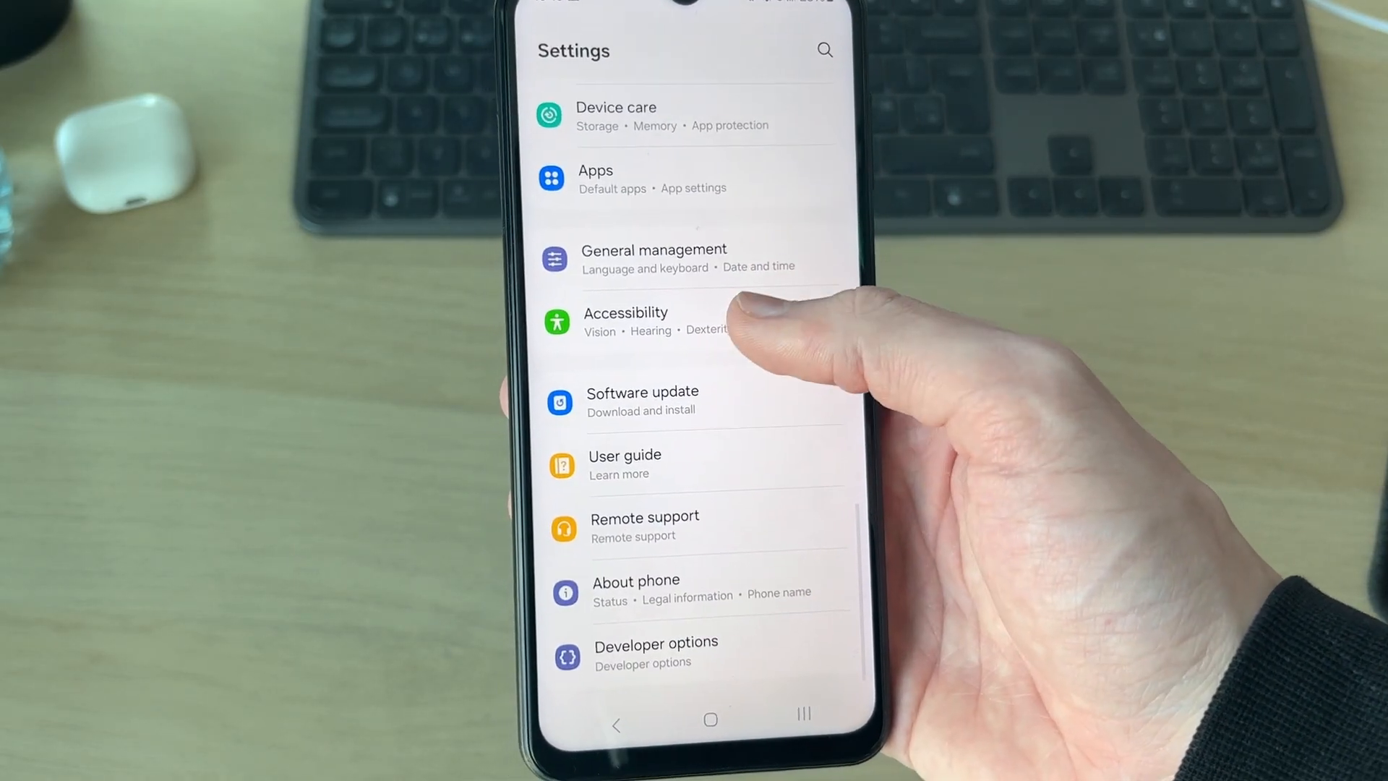
{"action": "left_click", "coordinate": [642, 400]}
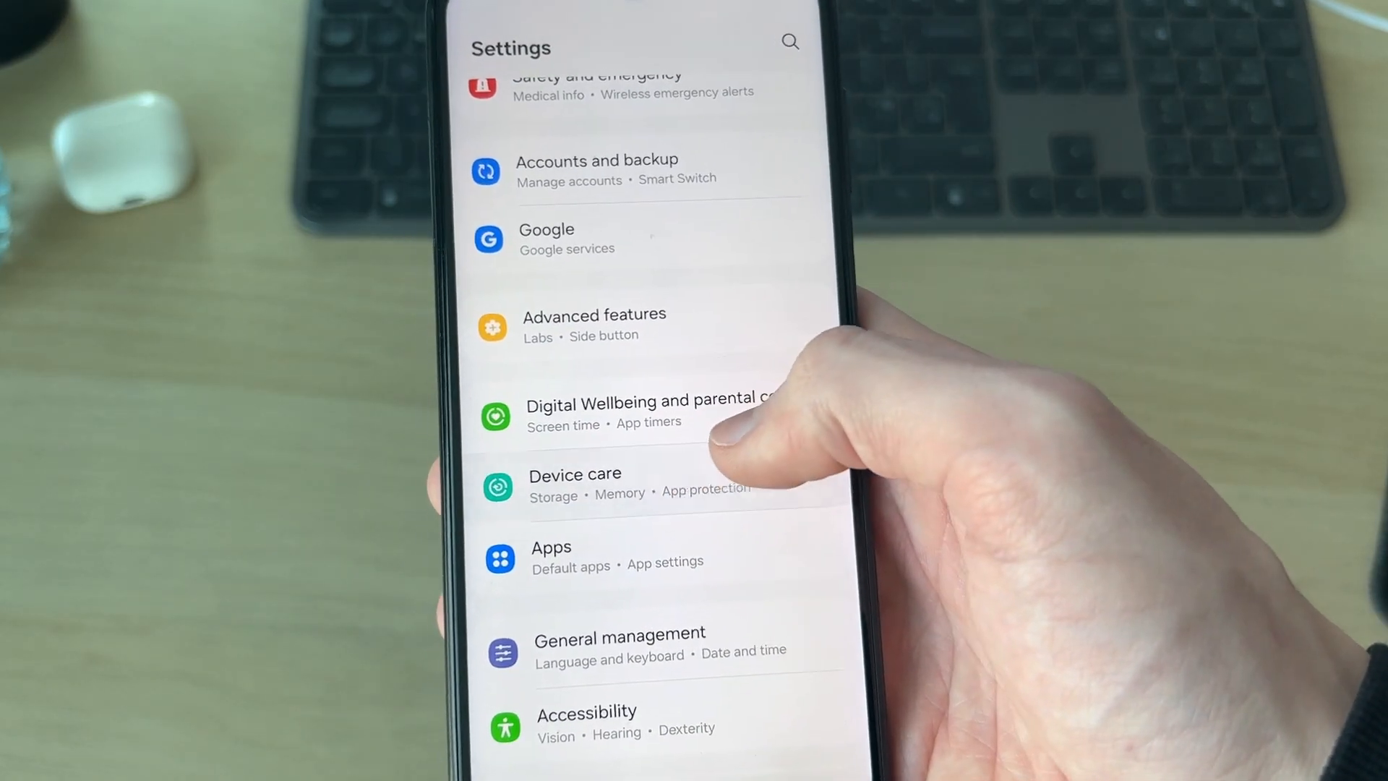
{"action": "left_click", "coordinate": [574, 473]}
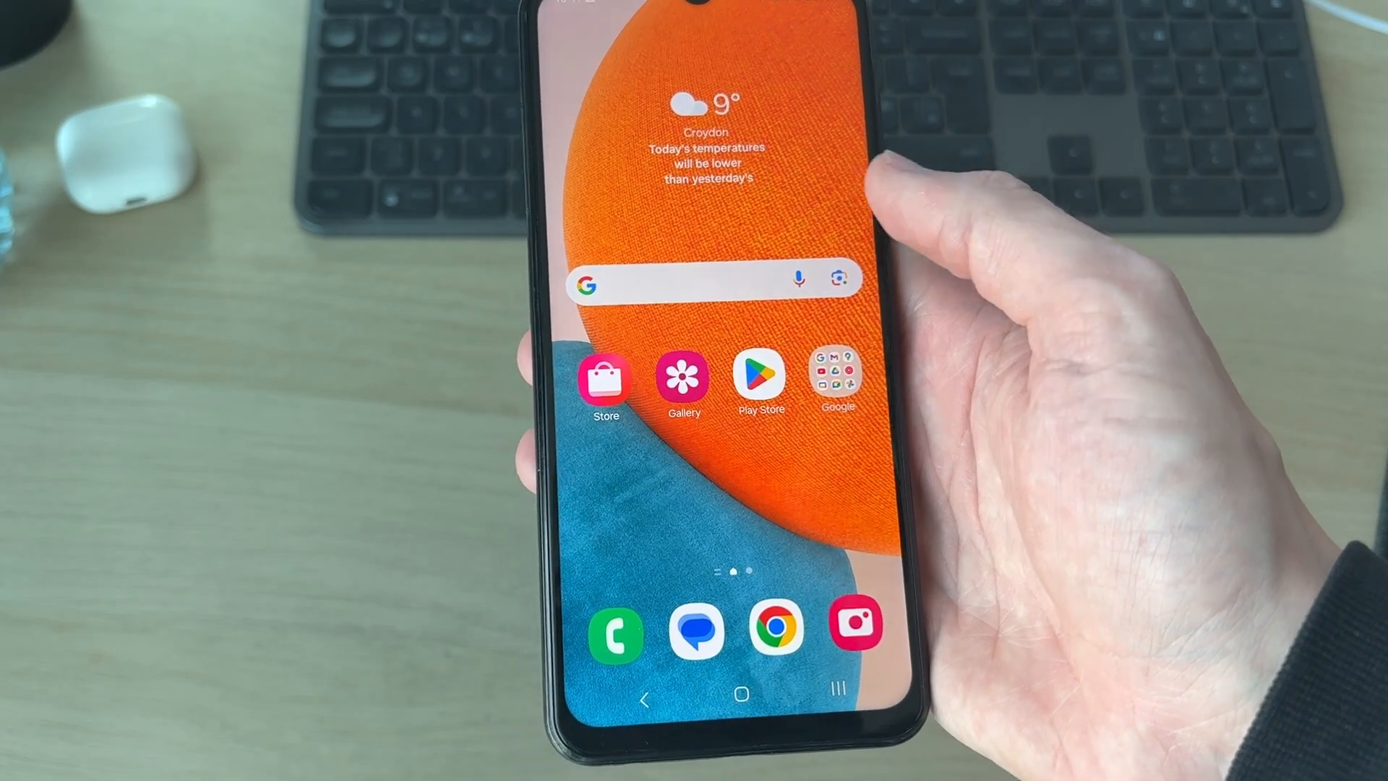
Step: Reopen Settings, visit Accounts and backup, then return to the main list
{"action": "scroll", "scroll_direction": "up", "scroll_amount": 3}
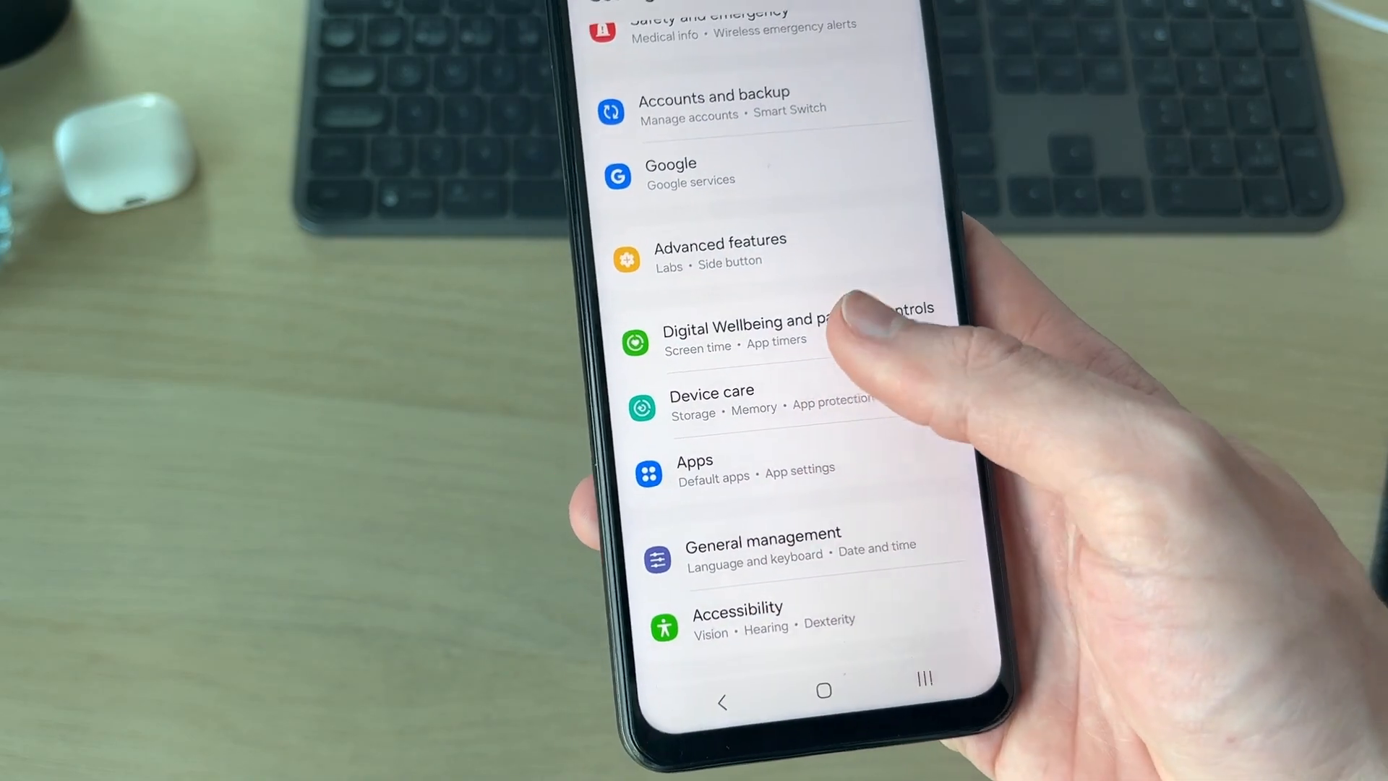
{"action": "left_click", "coordinate": [712, 106]}
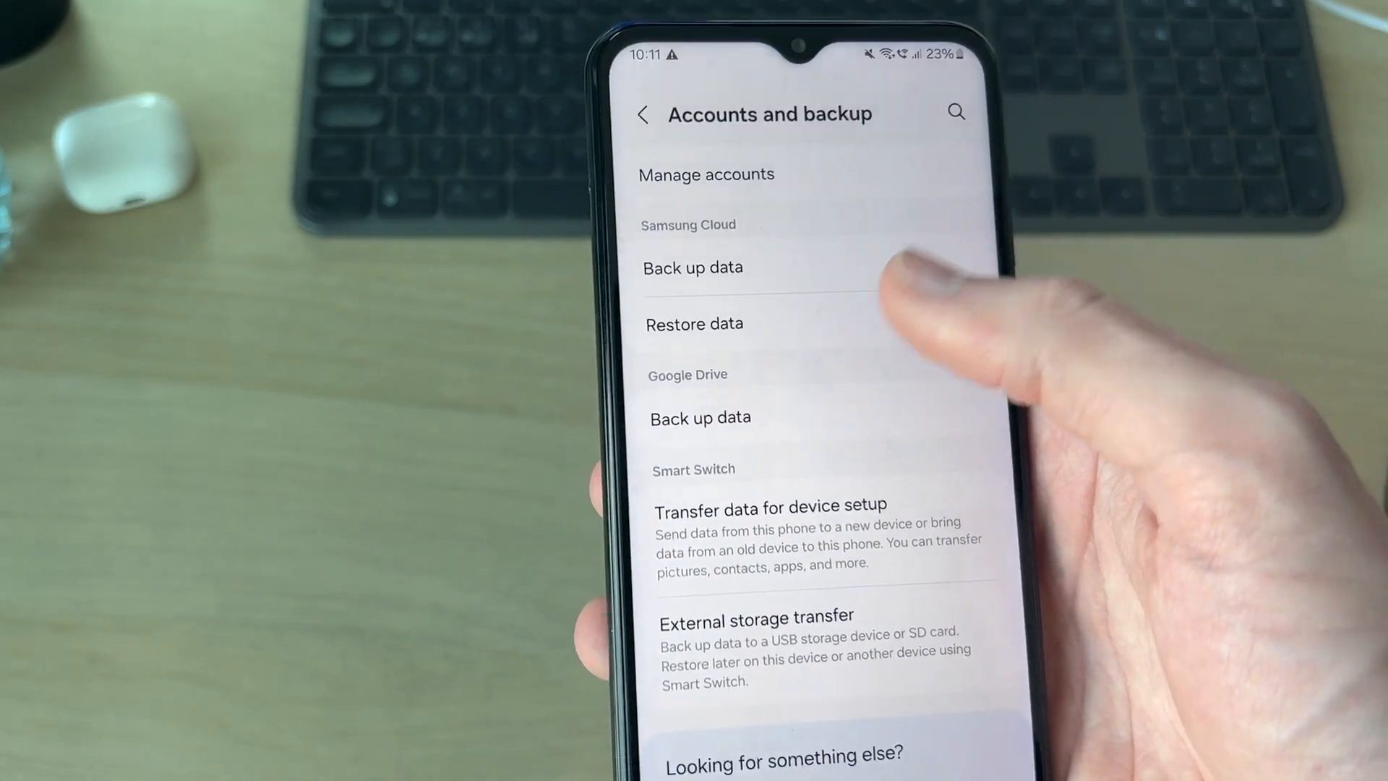
{"action": "scroll", "scroll_direction": "down", "scroll_amount": 3}
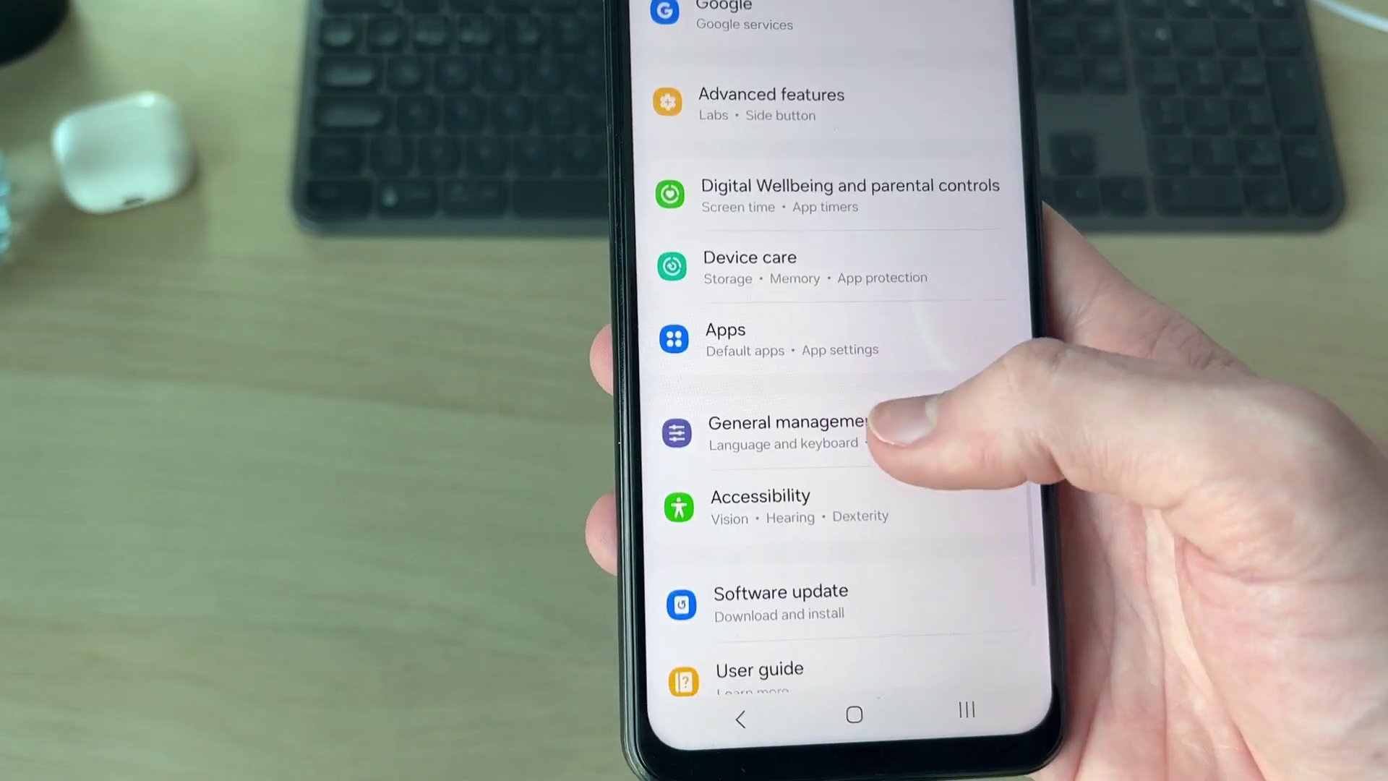
Step: Go to General management > Reset to reveal Factory data reset
{"action": "left_click", "coordinate": [780, 433]}
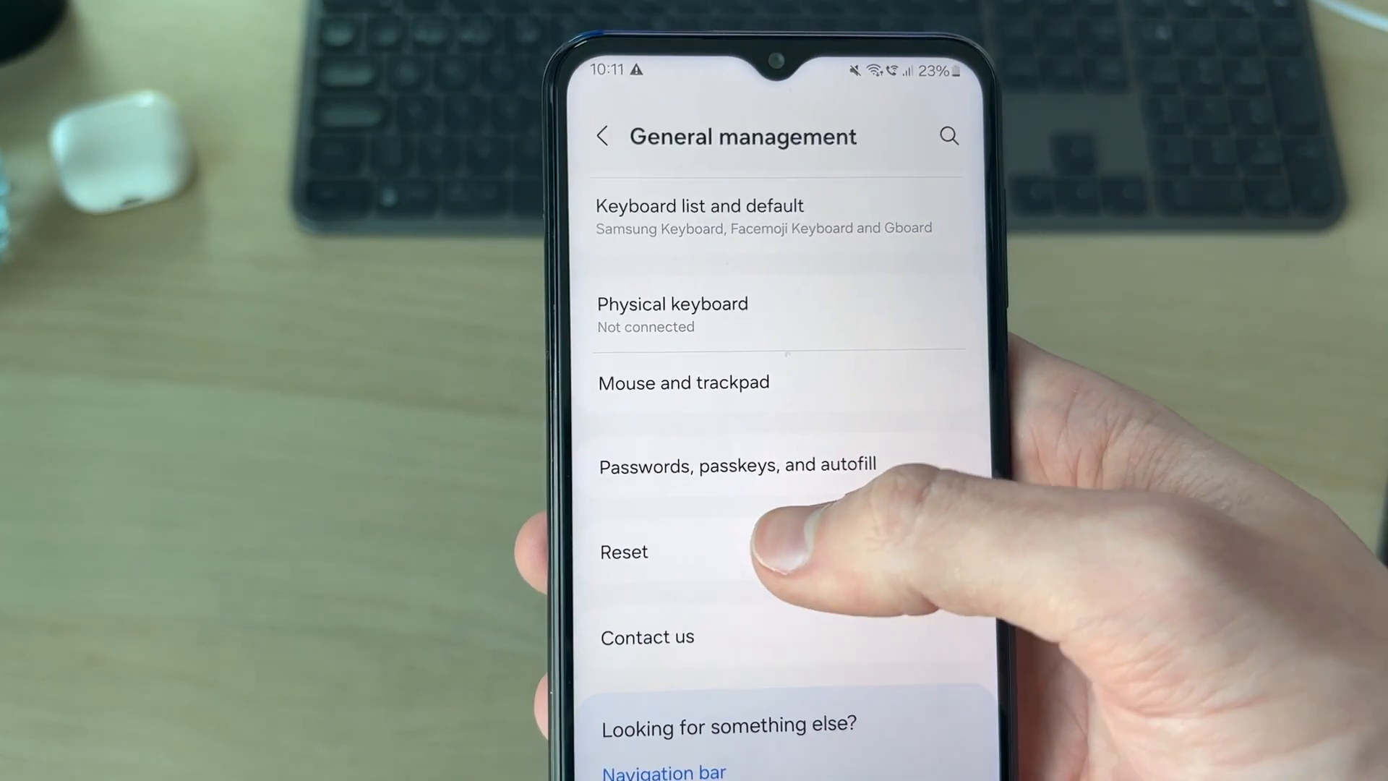
{"action": "left_click", "coordinate": [624, 551]}
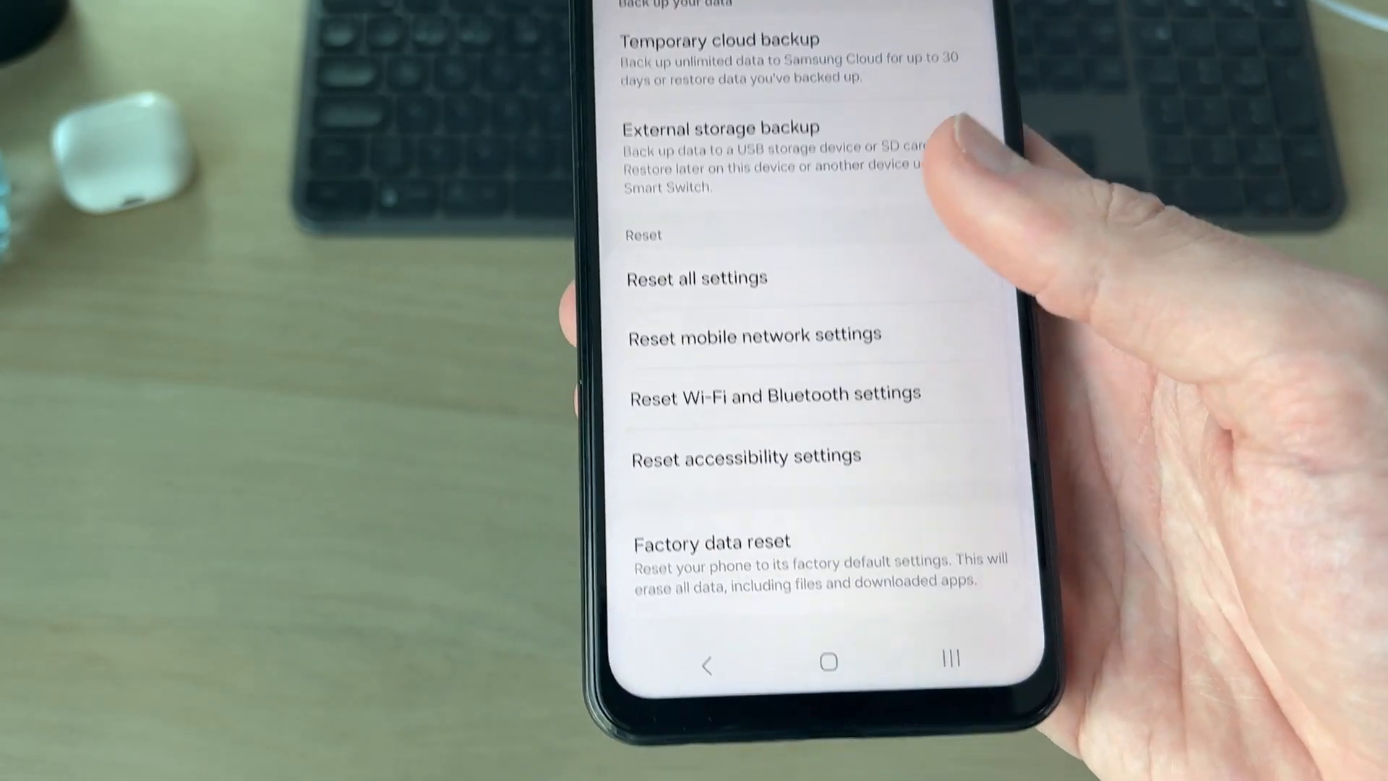